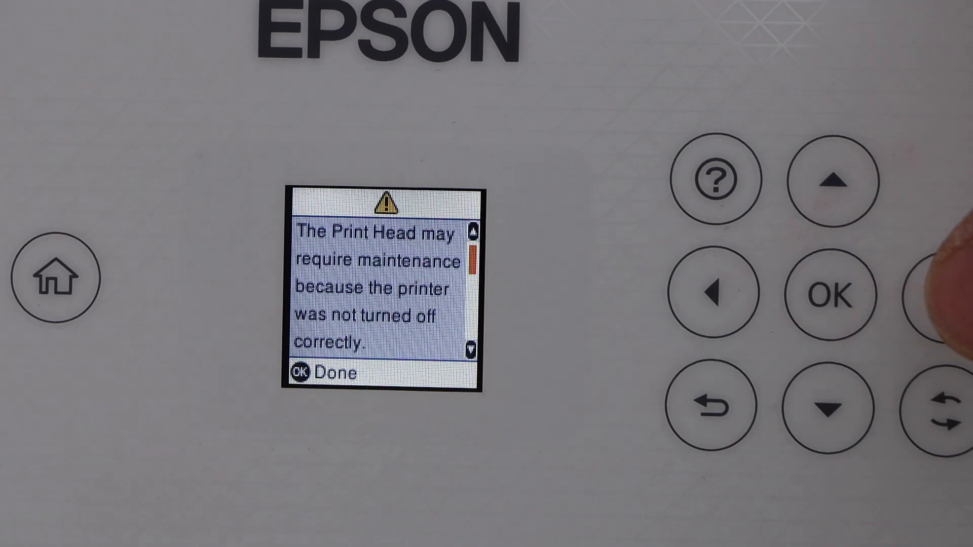
Dismiss the print head maintenance warning and enter Maintenance mode from the home modes.
click(828, 293)
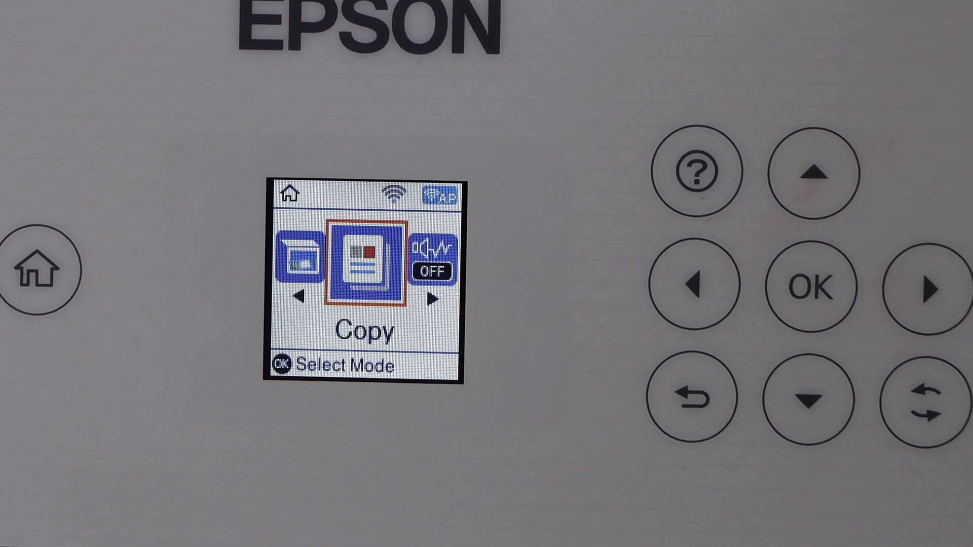
click(924, 286)
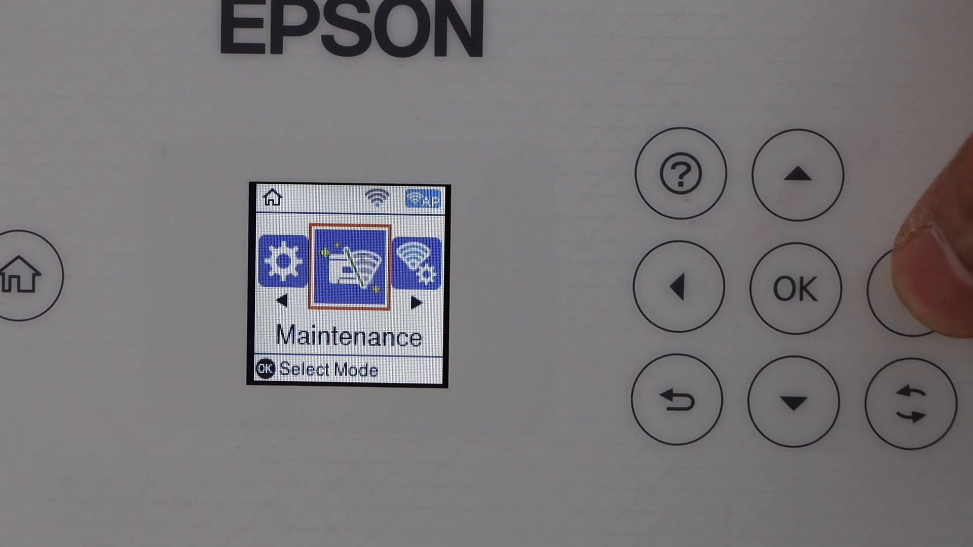
click(797, 286)
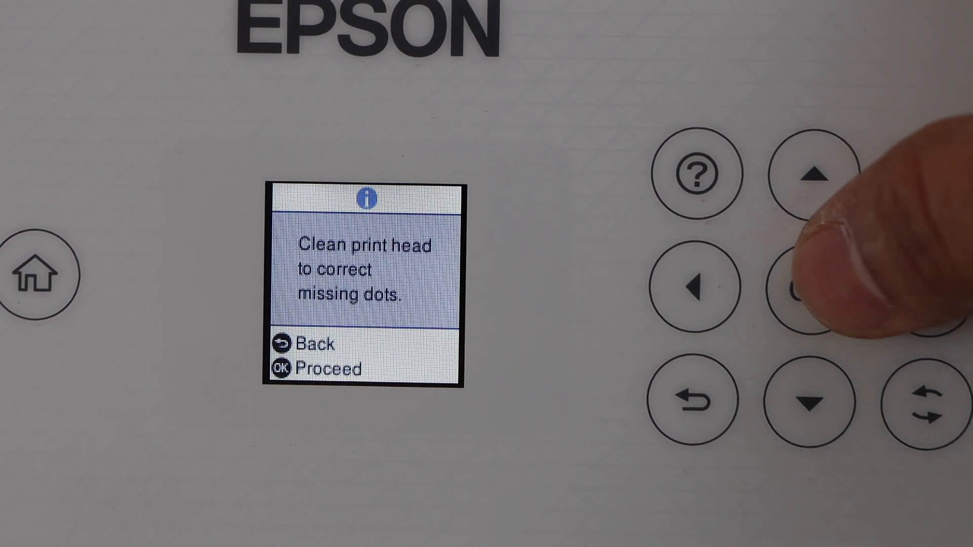
Proceed with head cleaning, start the nozzle check, and confirm Letter plain paper for rear feed.
click(813, 285)
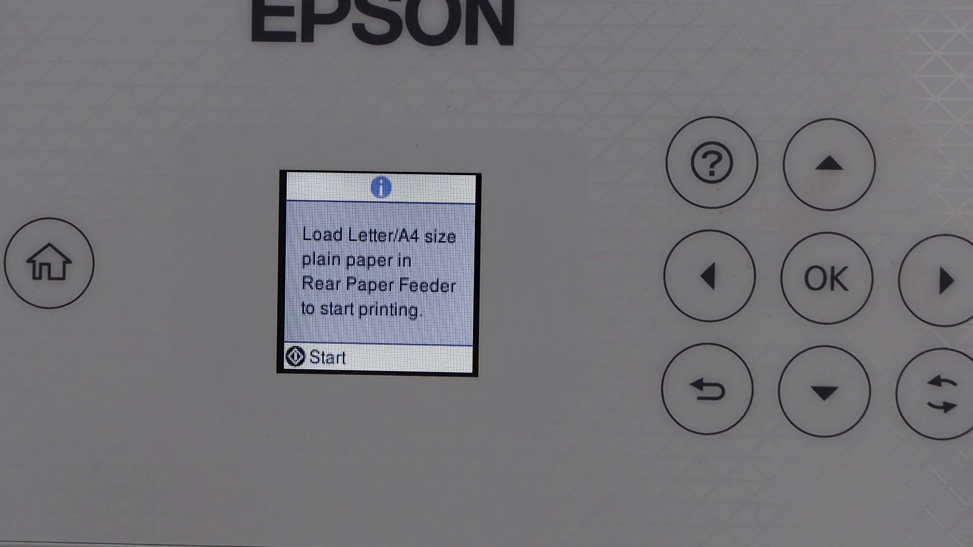
click(826, 278)
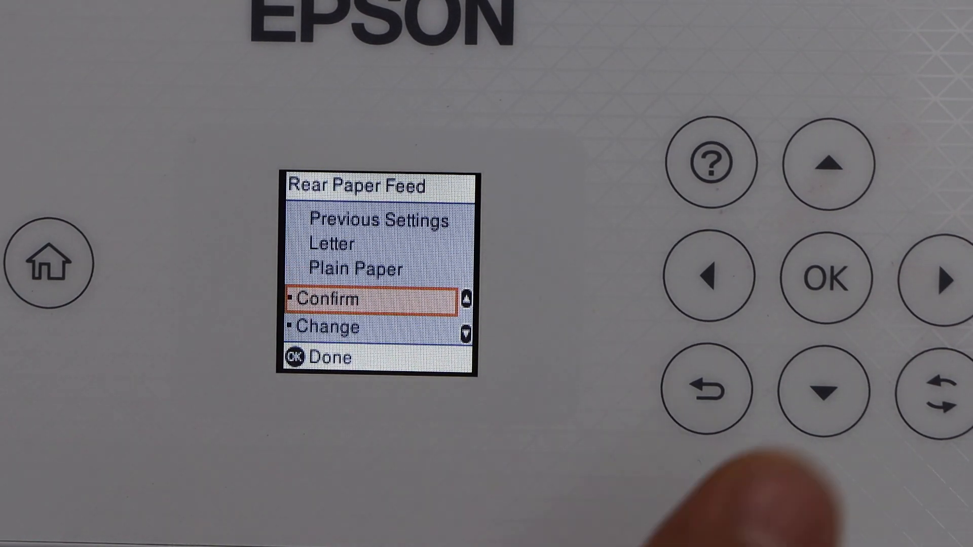
click(826, 279)
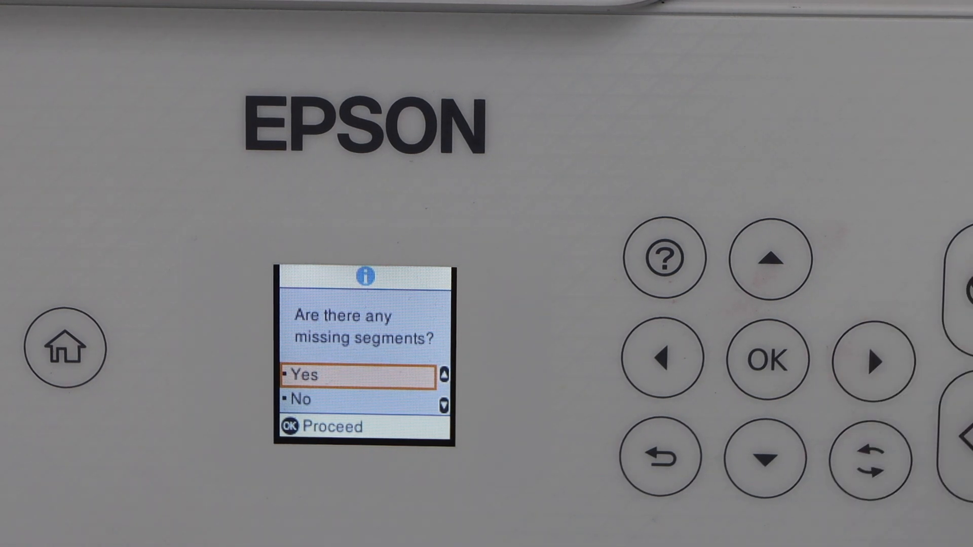
Move between Yes and No on the missing-segments question after the nozzle check prints.
click(768, 458)
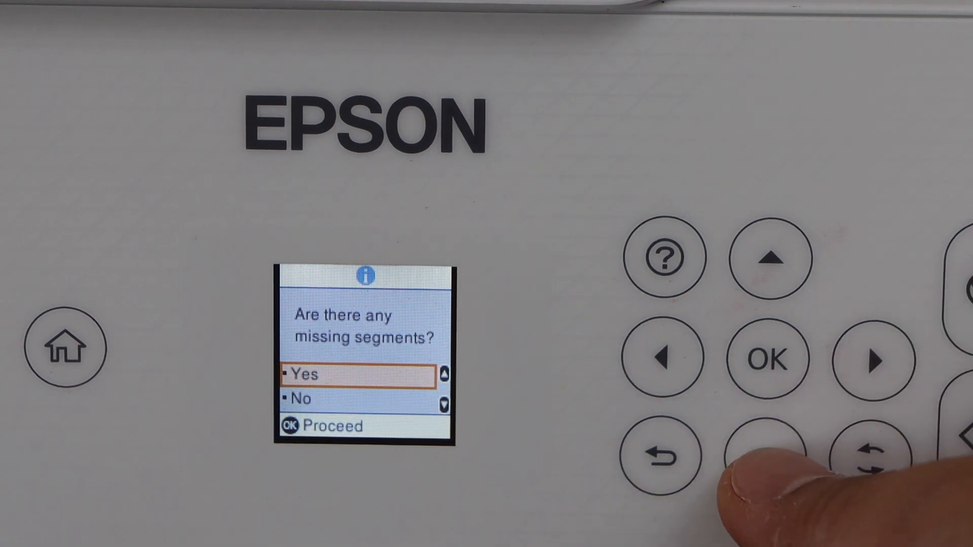